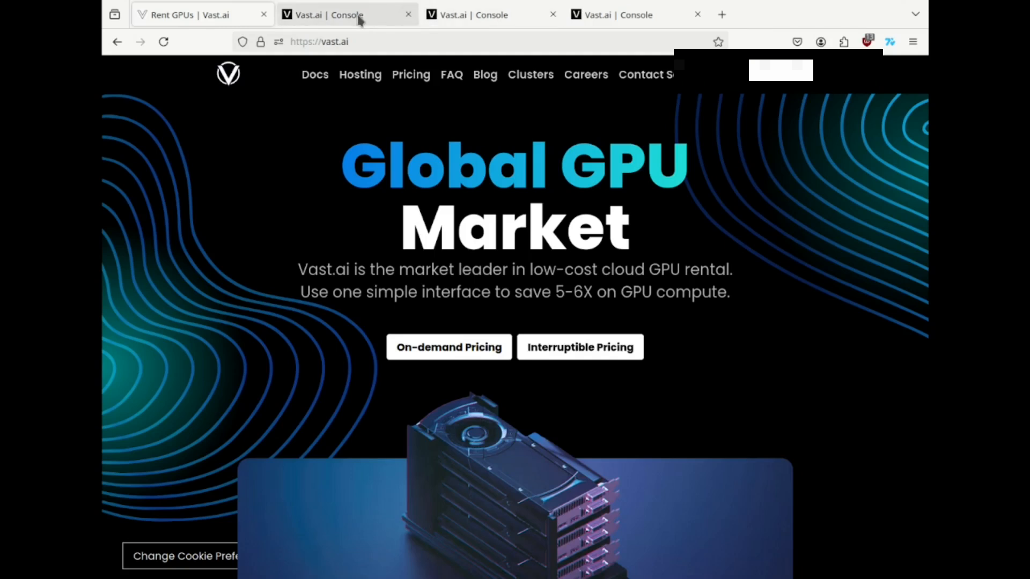
Switch to the Vast.ai console tab showing templates filtered by 'vm'
{"action": "left_click", "coordinate": [346, 14]}
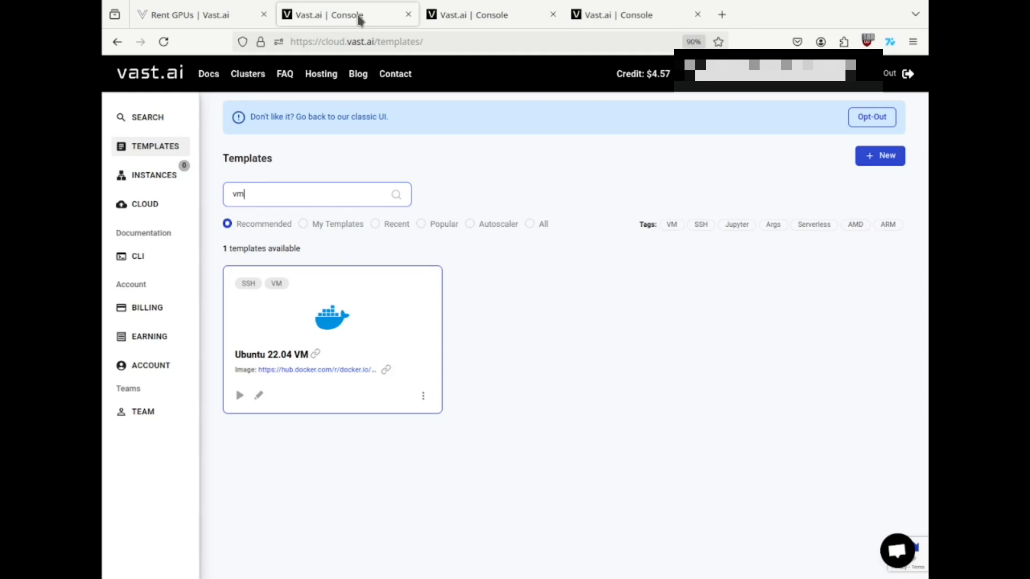
{"action": "mouse_move", "coordinate": [156, 146]}
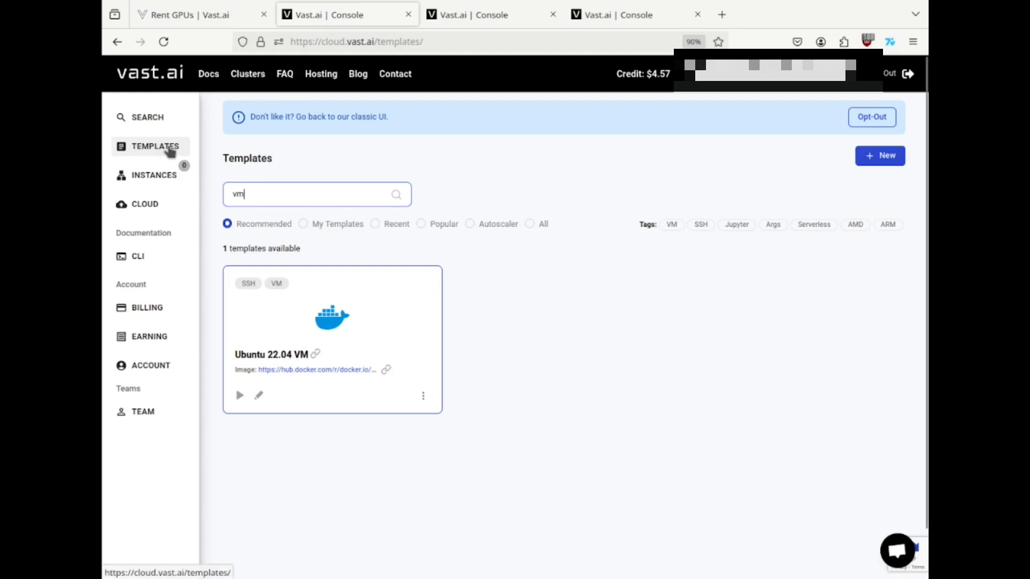
{"action": "mouse_move", "coordinate": [284, 216]}
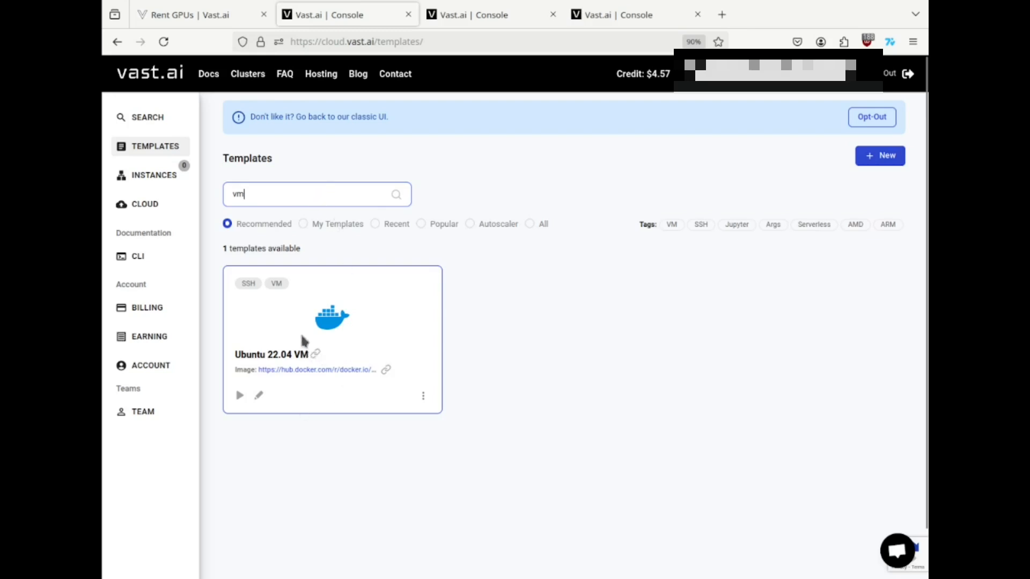
{"action": "mouse_move", "coordinate": [281, 366]}
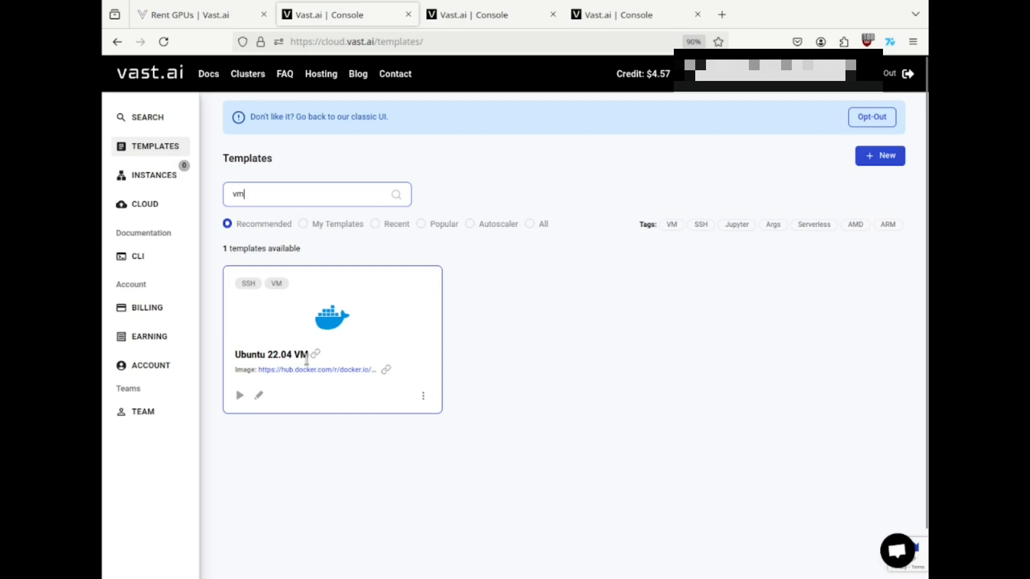
{"action": "mouse_move", "coordinate": [240, 395]}
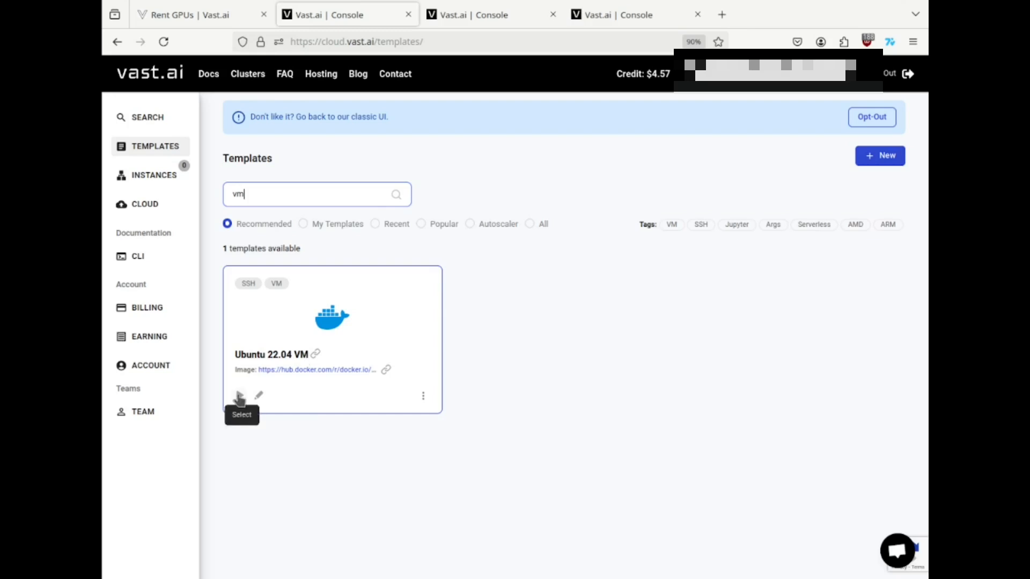
Launch an RTX 4090 instance from the Ubuntu 22.04 VM template and show its SSH command
{"action": "left_click", "coordinate": [241, 395]}
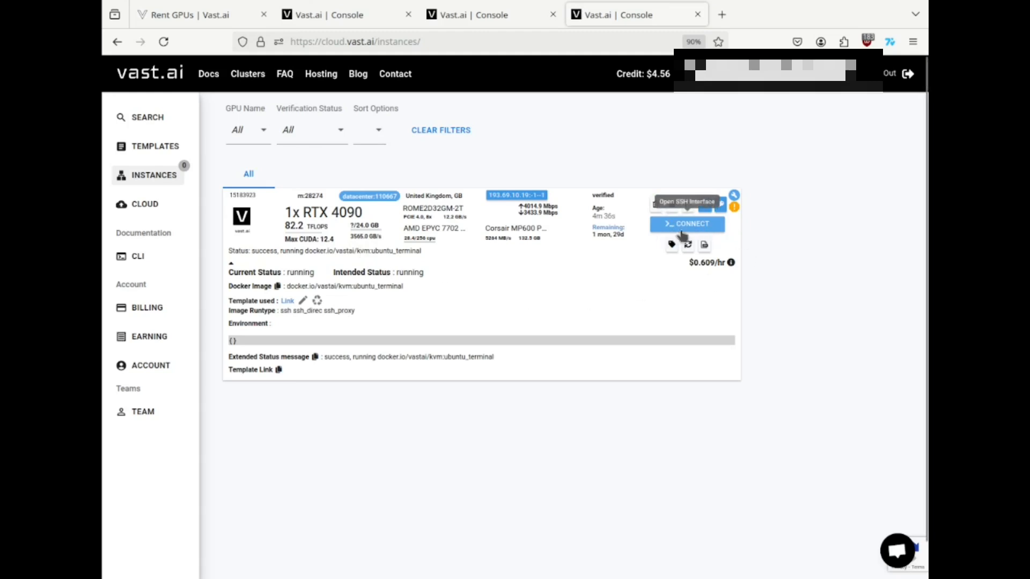
{"action": "left_click", "coordinate": [687, 224]}
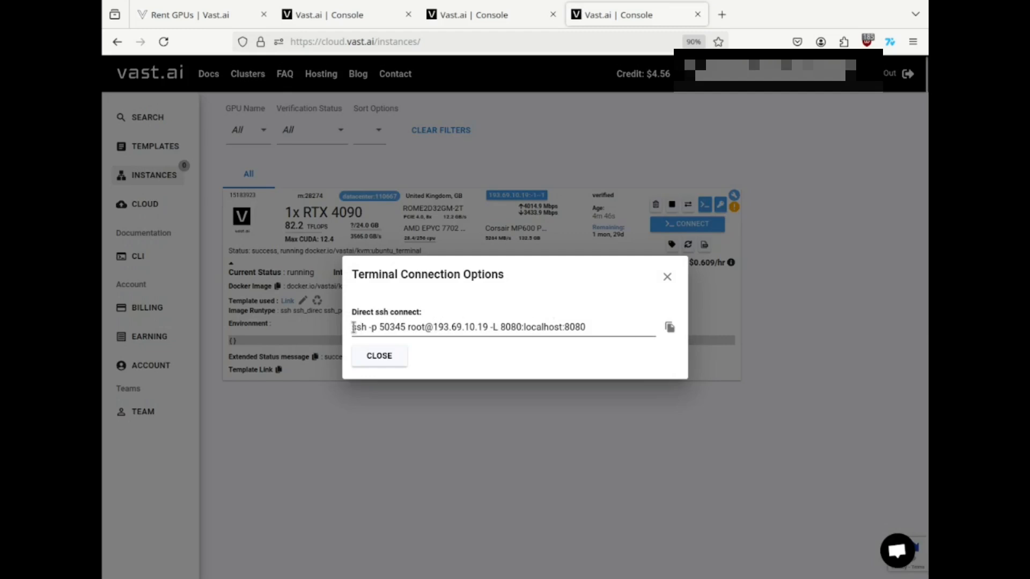
{"action": "double_click", "coordinate": [467, 327]}
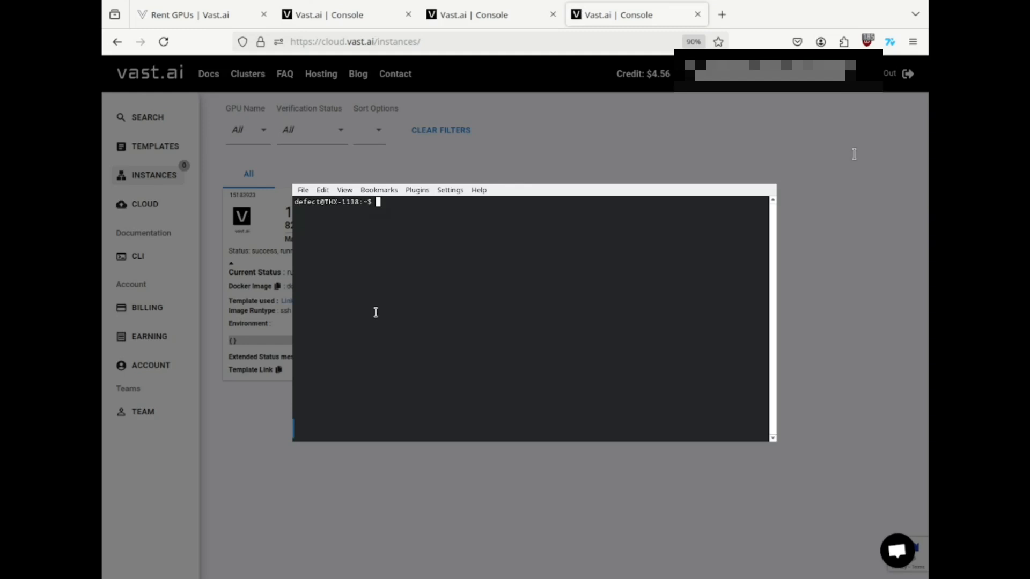
{"action": "type", "text": "ssh -p 50345 root@193.69.10.19 -L 8080:localhost:8080"}
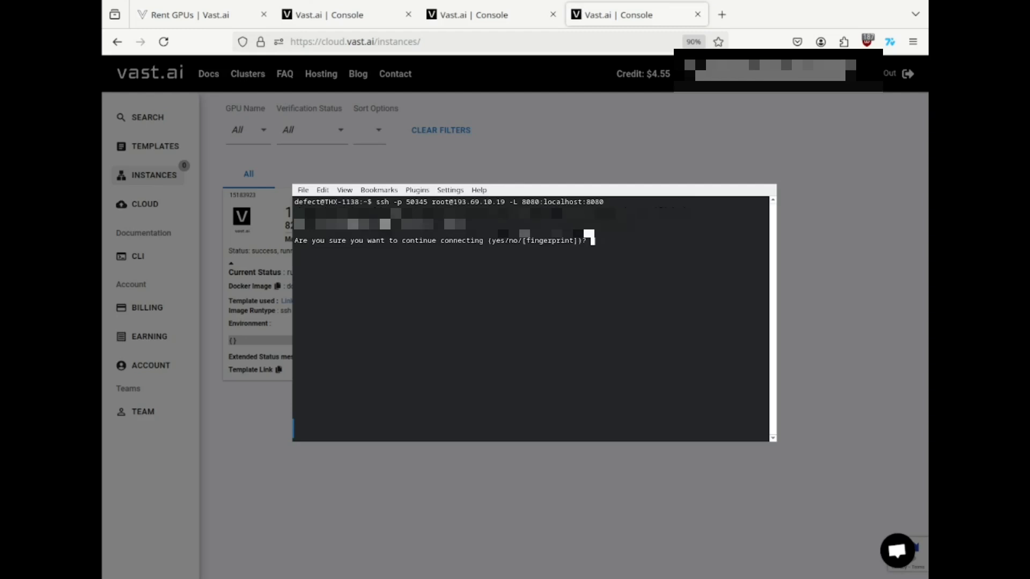
{"action": "type", "text": "yes"}
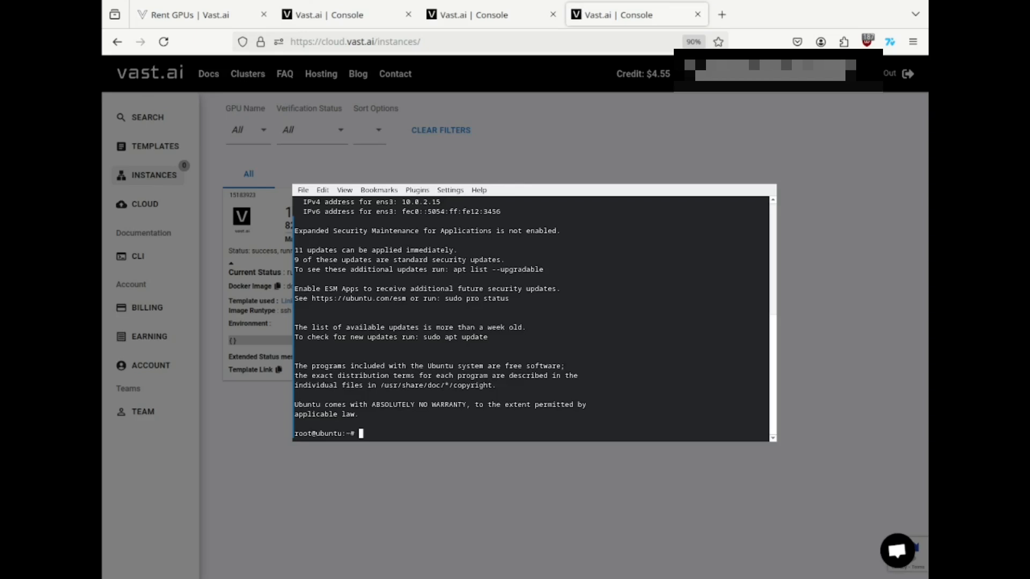
{"action": "type", "text": "docker run"}
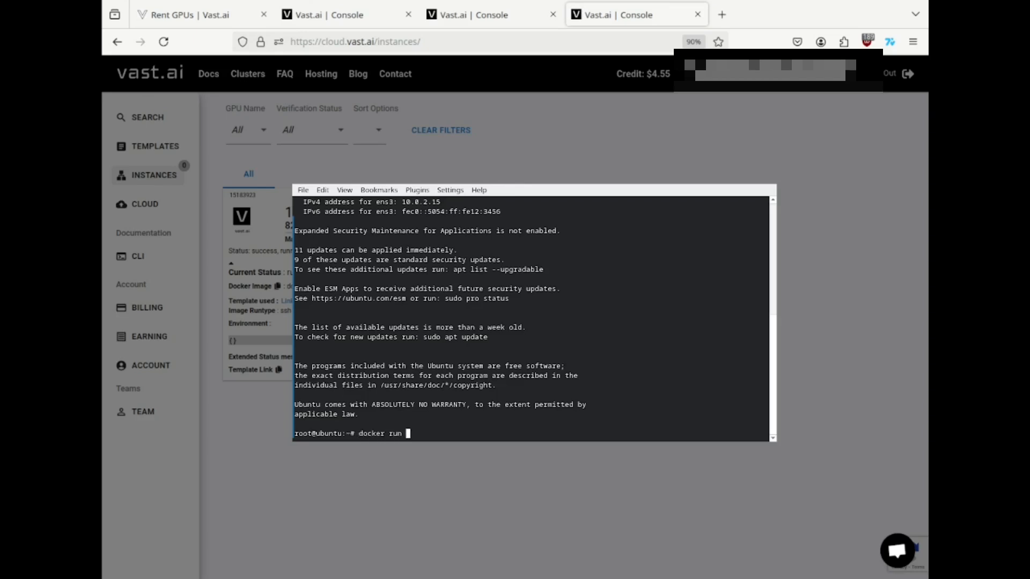
Run 'docker run hello-world' on the VM to confirm Docker works
{"action": "type", "text": "hello-world"}
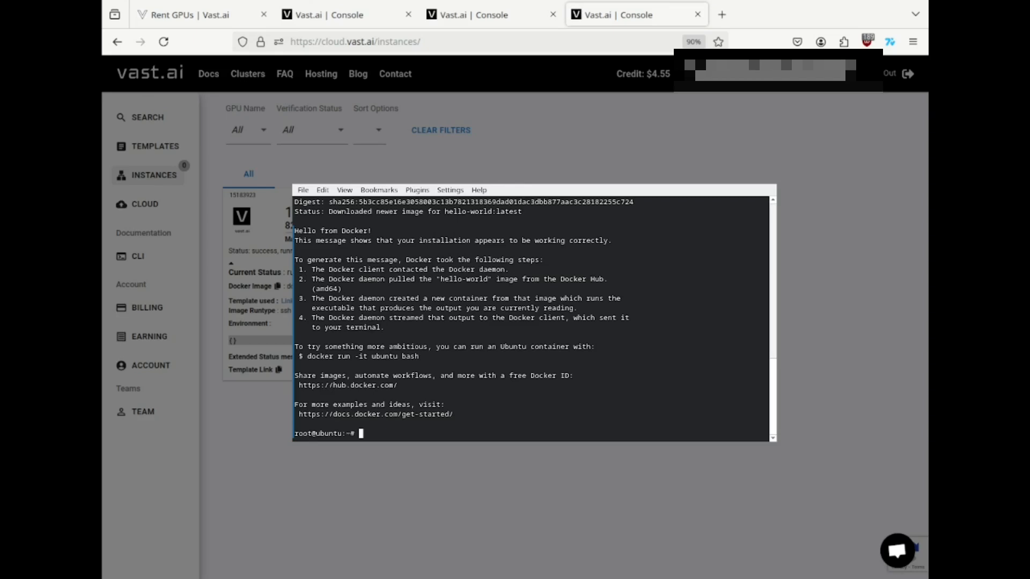
Run 'docker run -it ubuntu bash', then exit the container back to the root shell
{"action": "double_click", "coordinate": [320, 356]}
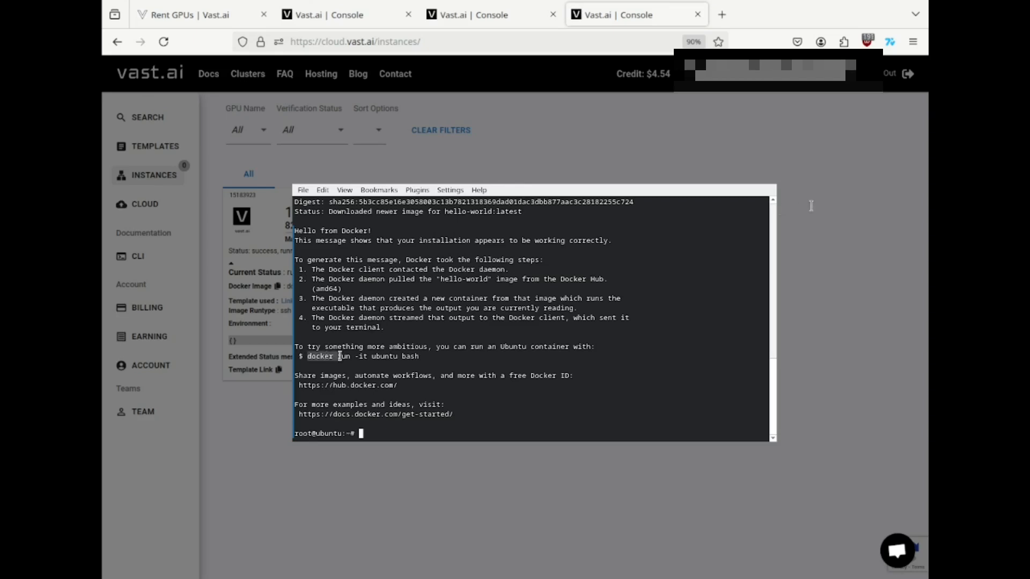
{"action": "left_click_drag", "start_coordinate": [306, 356], "coordinate": [419, 356]}
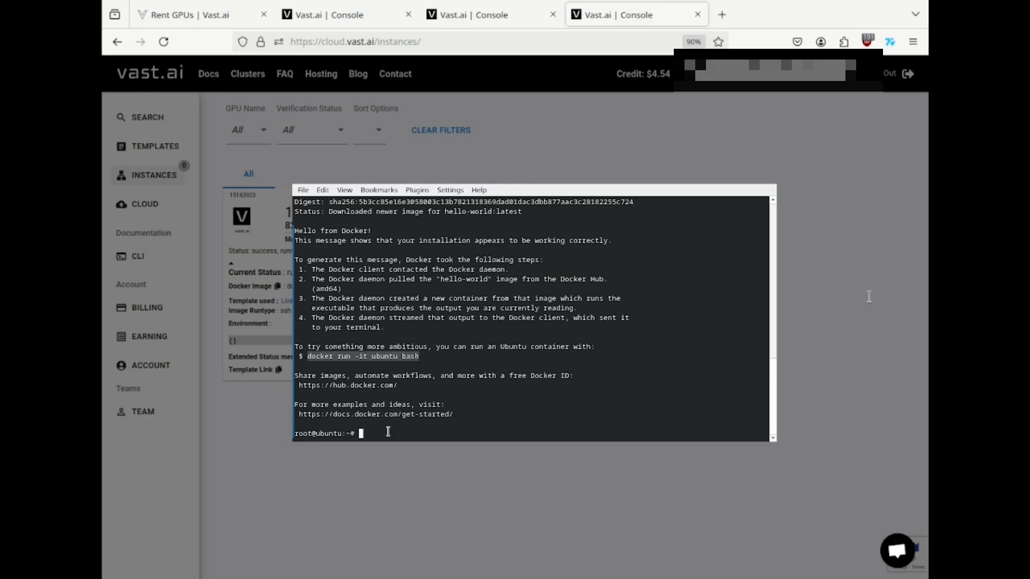
{"action": "type", "text": "docker run -it ubuntu bash"}
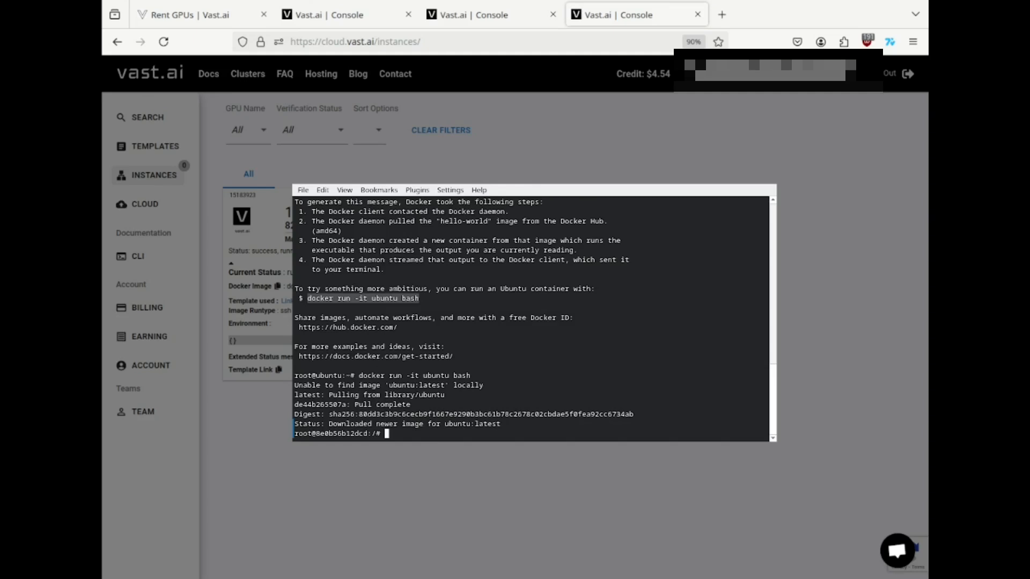
{"action": "type", "text": "e"}
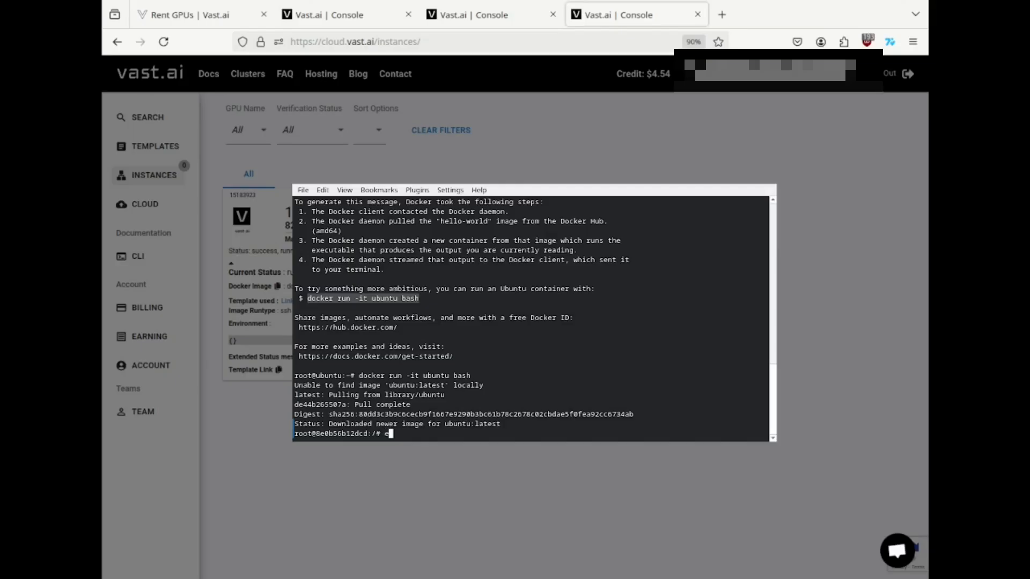
{"action": "type", "text": "xit"}
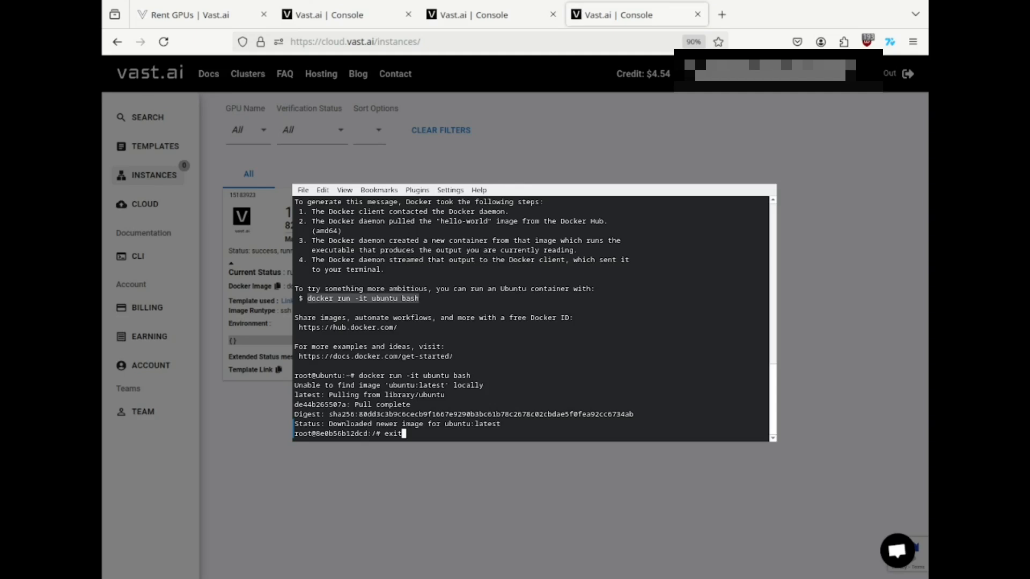
{"action": "key", "text": "Return"}
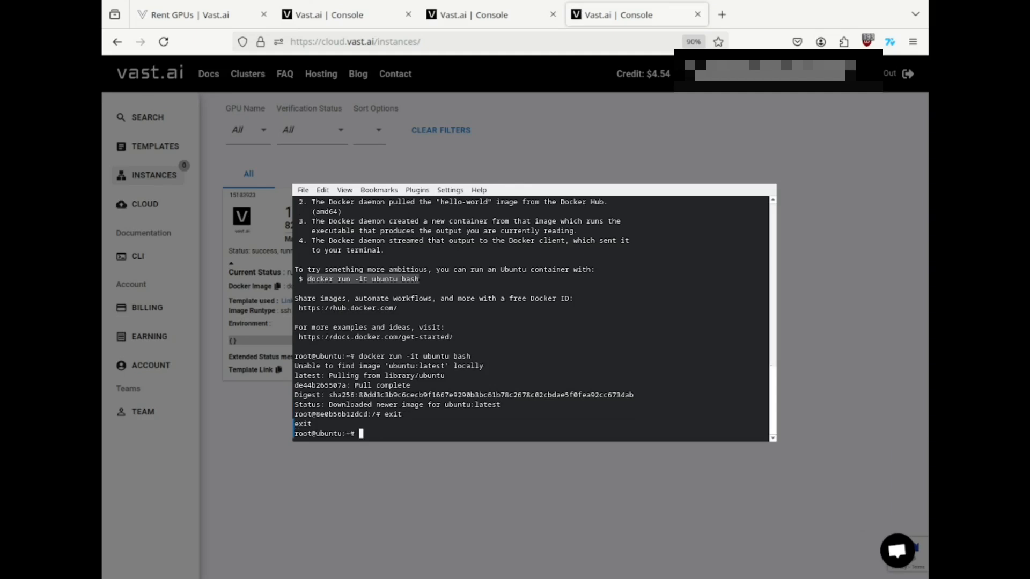
{"action": "type", "text": "exit"}
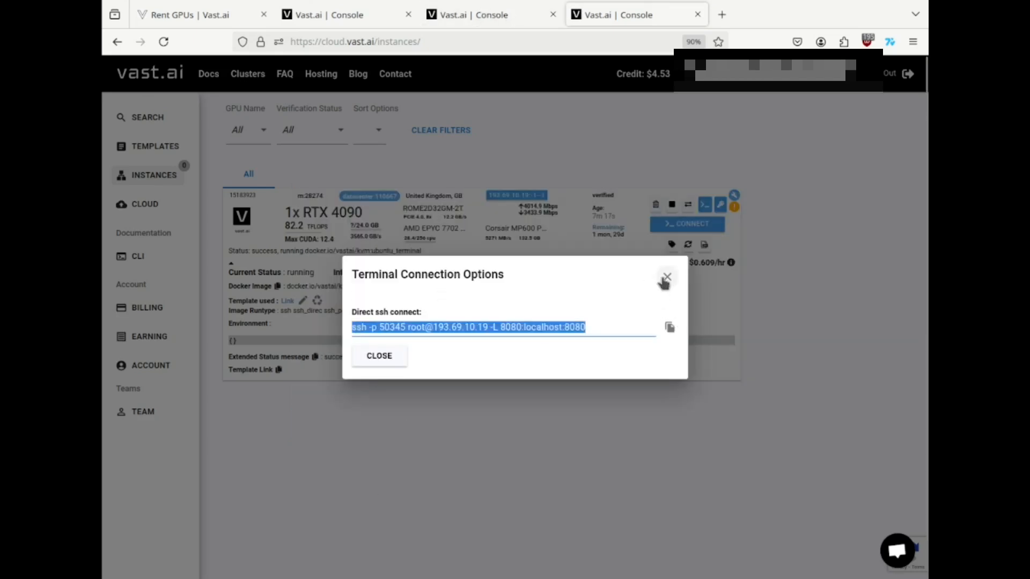
Close the SSH connection options and stop the RTX 4090 instance
{"action": "left_click", "coordinate": [665, 277]}
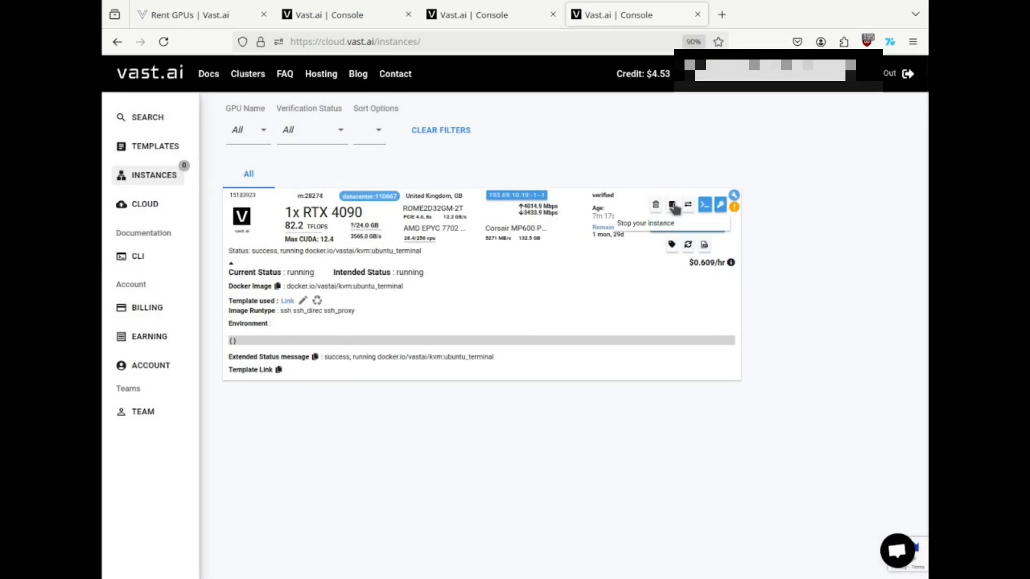
{"action": "left_click", "coordinate": [671, 204]}
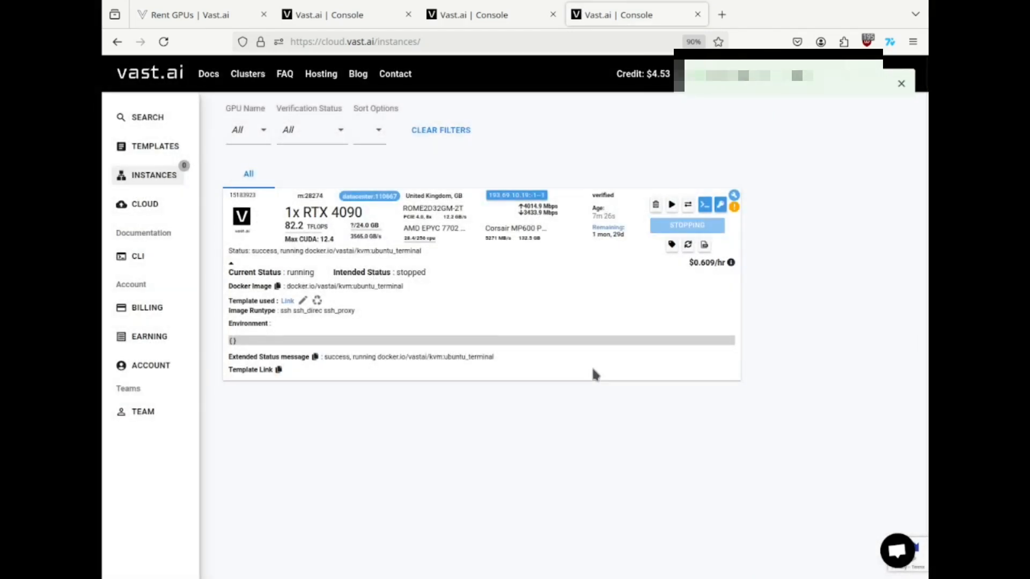
{"action": "mouse_move", "coordinate": [596, 374]}
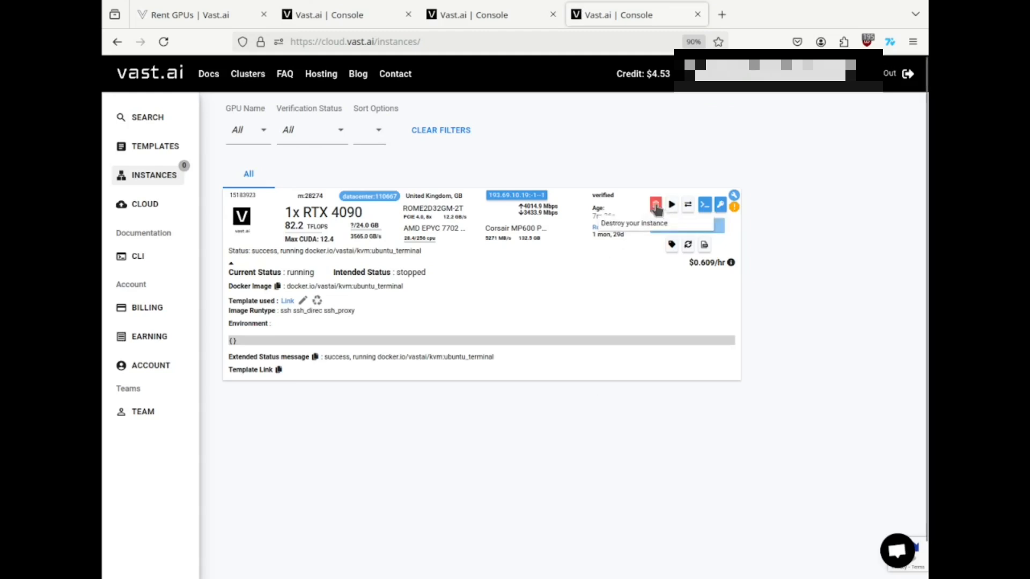
Destroy the stopped RTX 4090 instance and confirm with Agree
{"action": "left_click", "coordinate": [654, 204]}
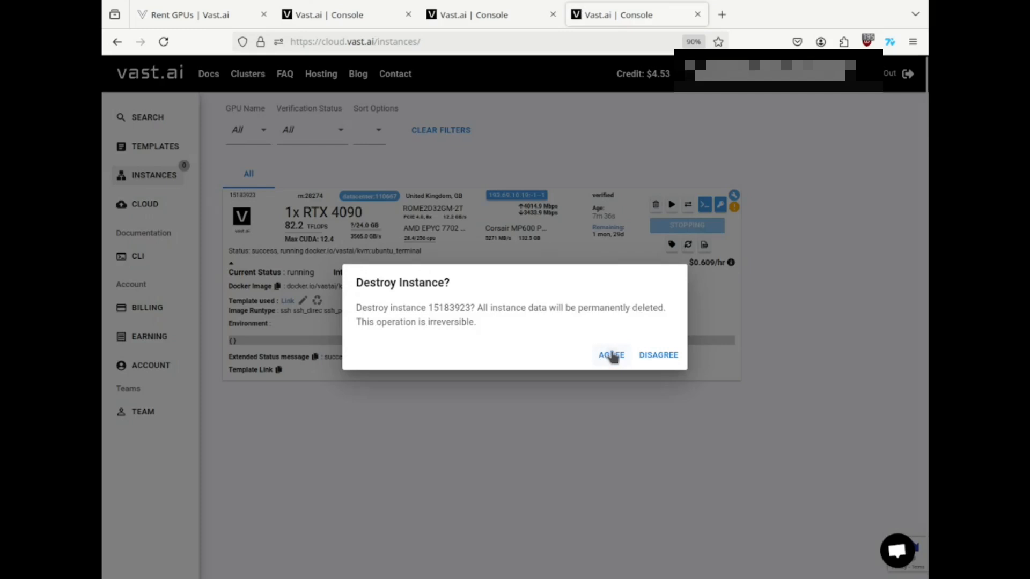
{"action": "left_click", "coordinate": [610, 354]}
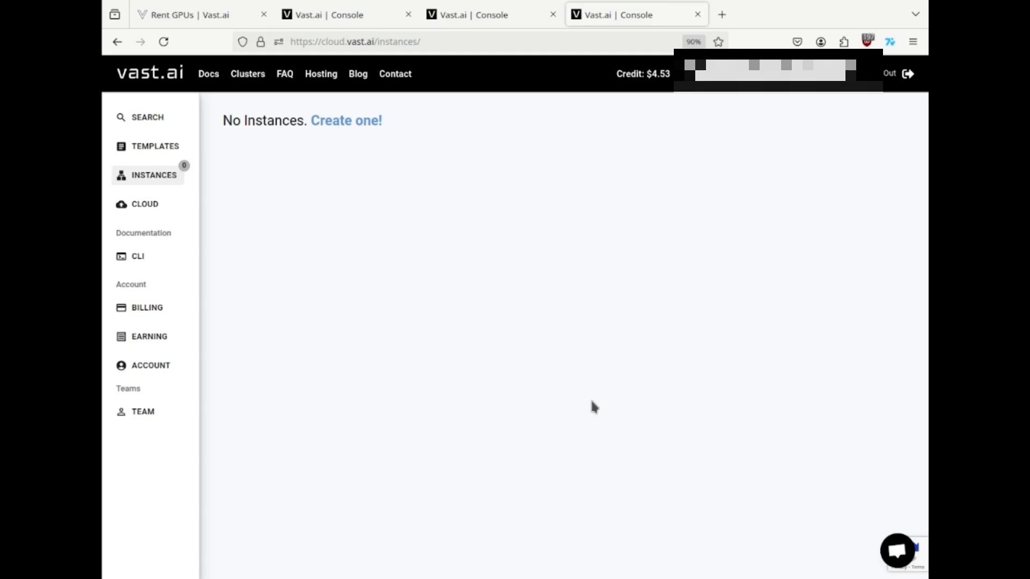
{"action": "mouse_move", "coordinate": [614, 405]}
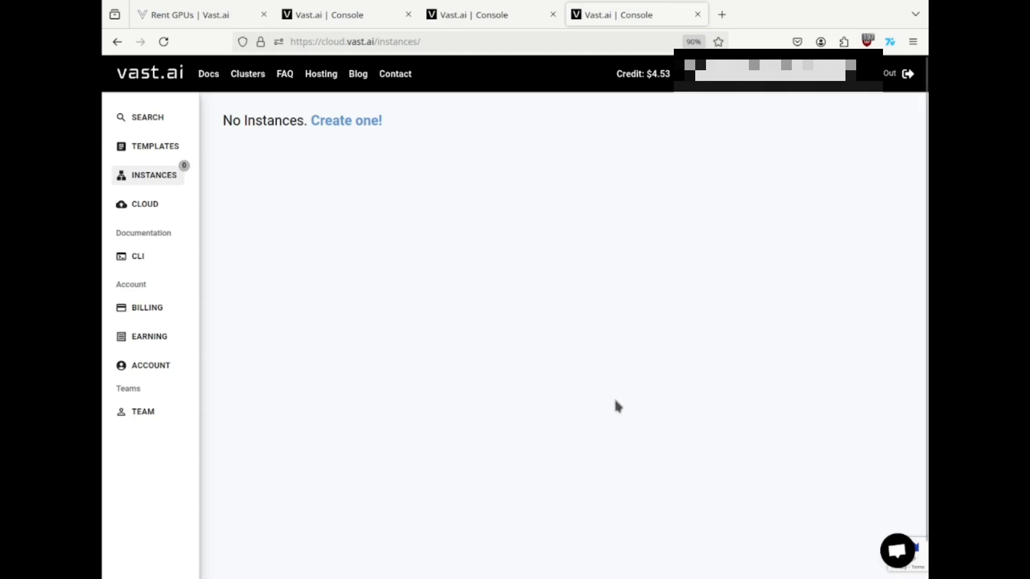